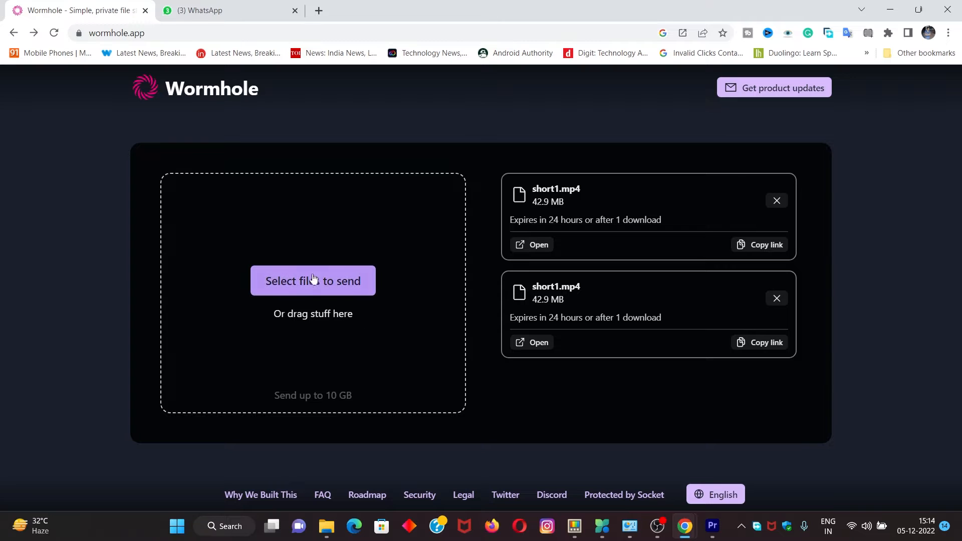
Select a file to upload in Wormhole and copy its share link.
{"action": "left_click", "coordinate": [312, 281]}
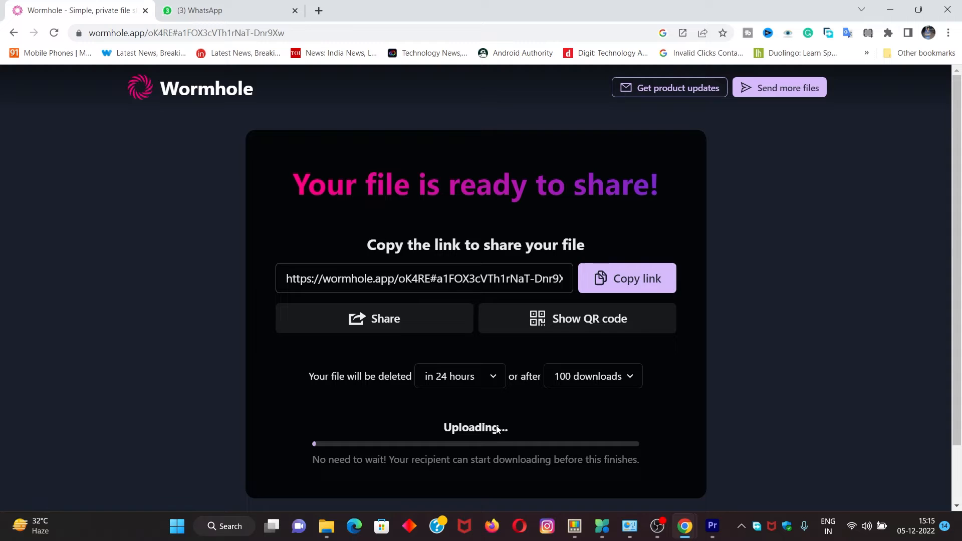
{"action": "left_click", "coordinate": [627, 278]}
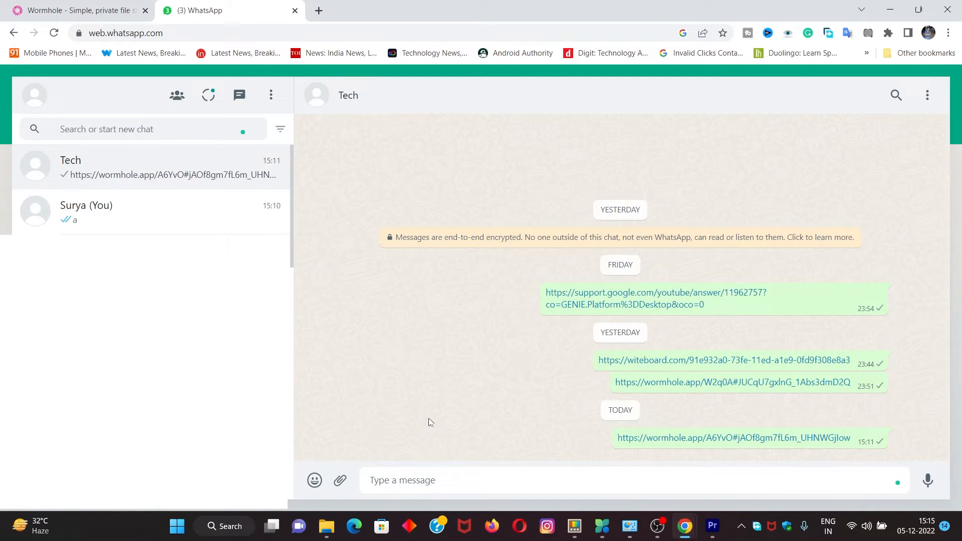
{"action": "mouse_move", "coordinate": [465, 379]}
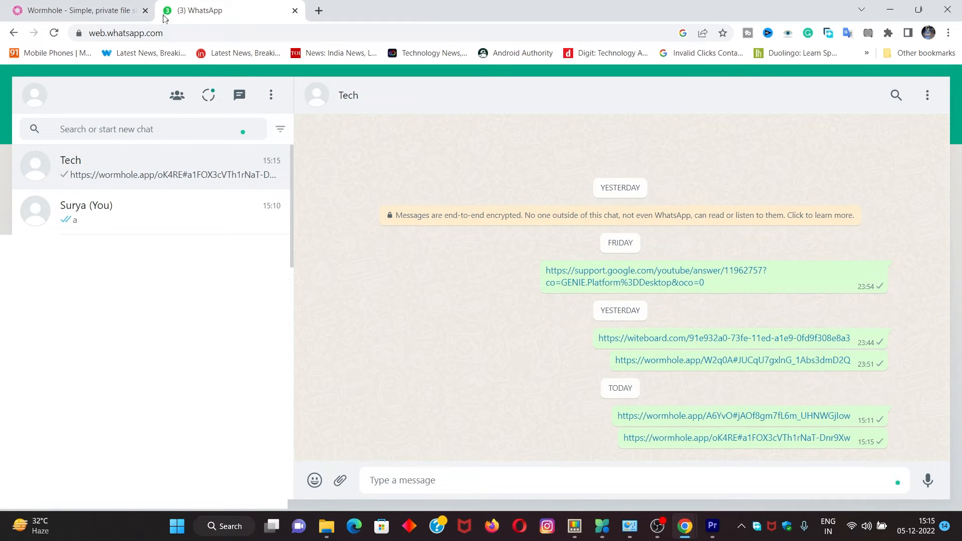
Return to the Wormhole browser tab after sending the link in the Tech chat.
{"action": "left_click", "coordinate": [79, 11]}
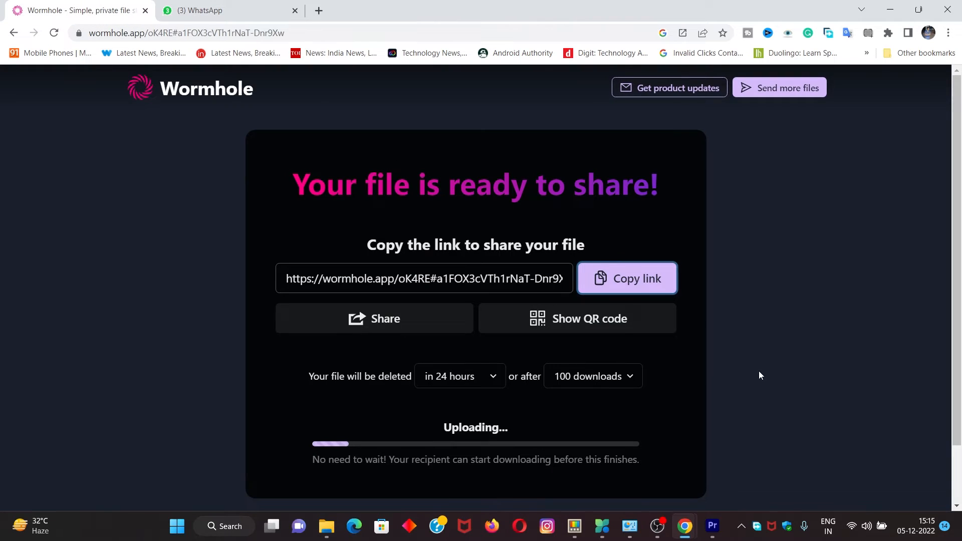
{"action": "mouse_move", "coordinate": [857, 426]}
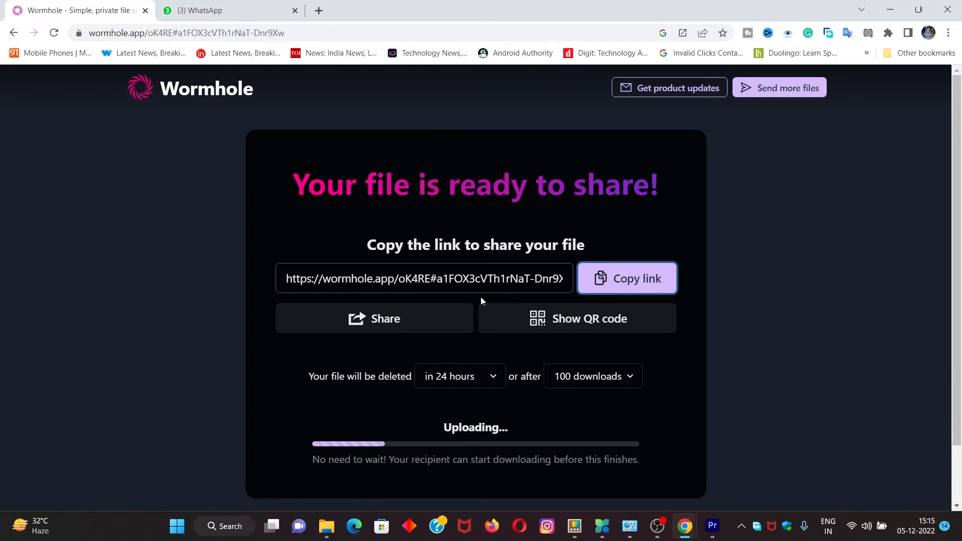
Set the file expiry to 'in 60 minutes' and the download limit to '1 download'.
{"action": "left_click", "coordinate": [459, 376]}
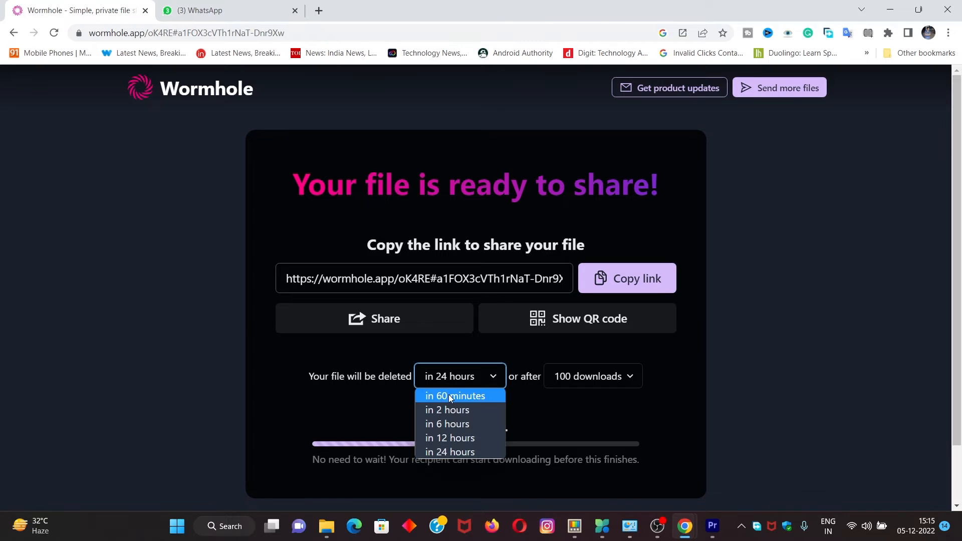
{"action": "left_click", "coordinate": [456, 396]}
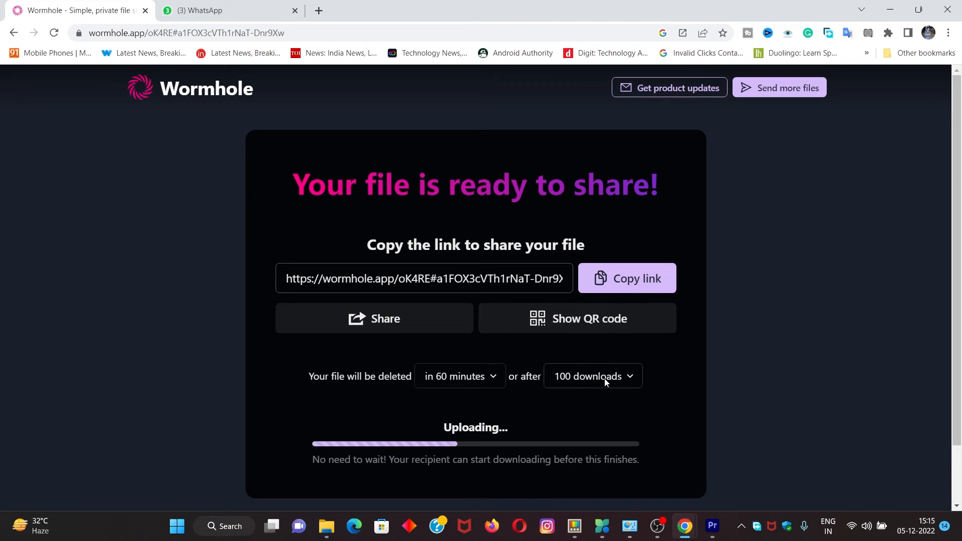
{"action": "left_click", "coordinate": [591, 376]}
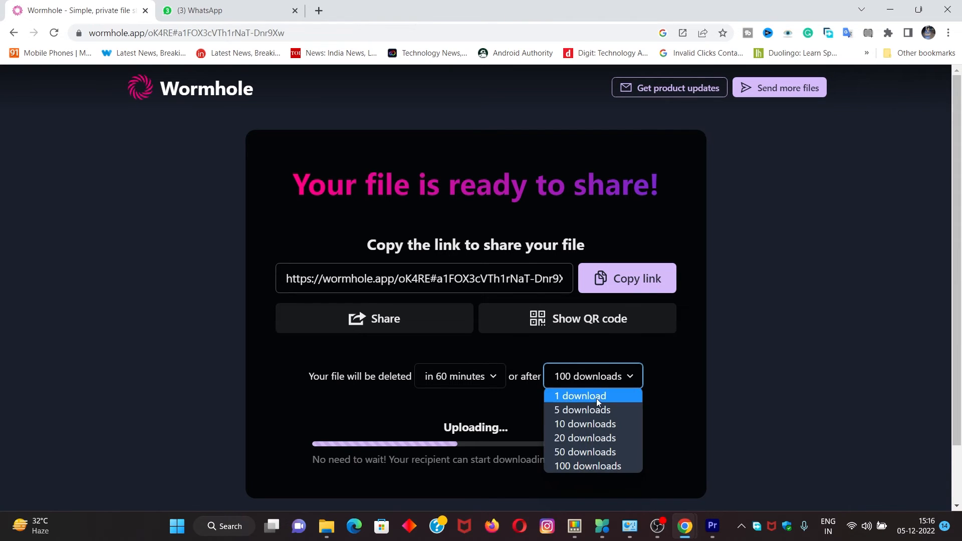
{"action": "left_click", "coordinate": [580, 396]}
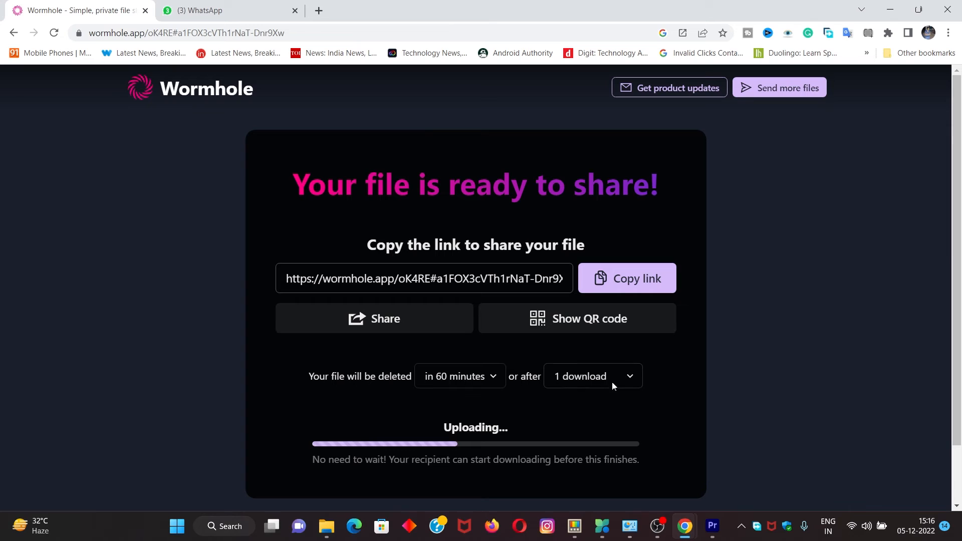
{"action": "mouse_move", "coordinate": [594, 380]}
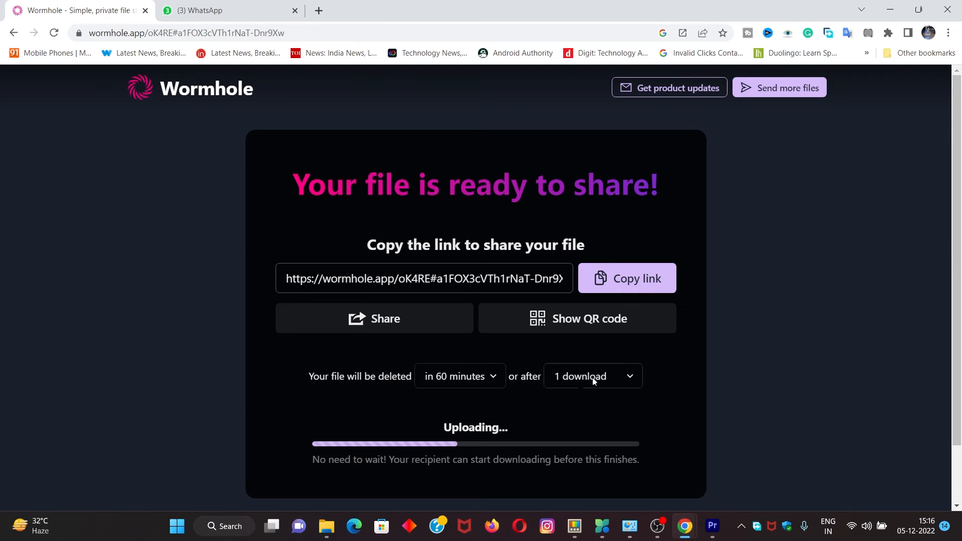
{"action": "mouse_move", "coordinate": [607, 406]}
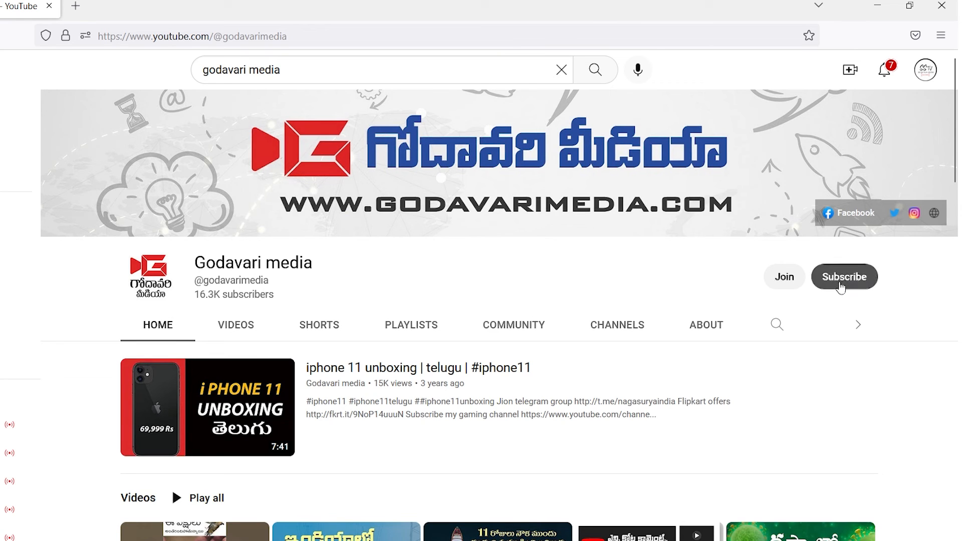
Subscribe to the Godavari media channel on YouTube.
{"action": "left_click", "coordinate": [844, 276]}
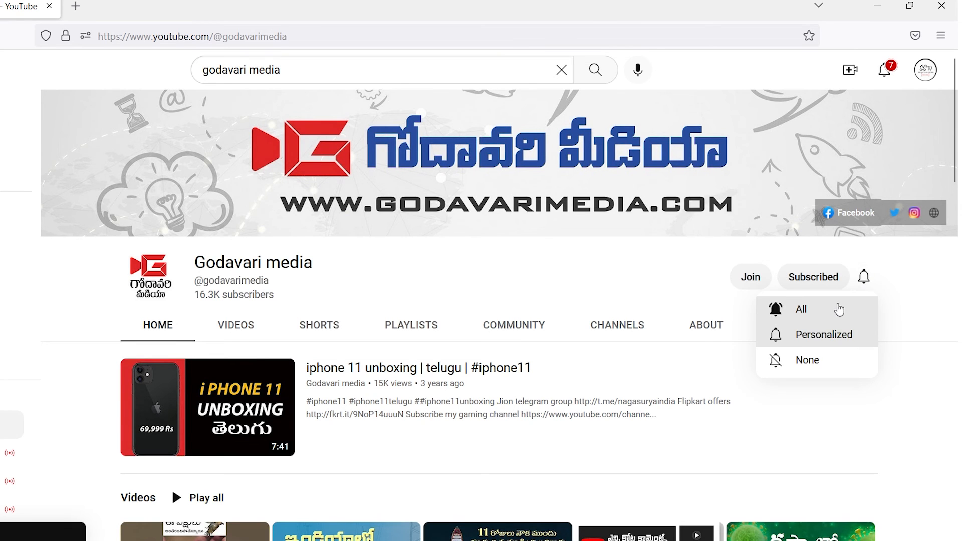